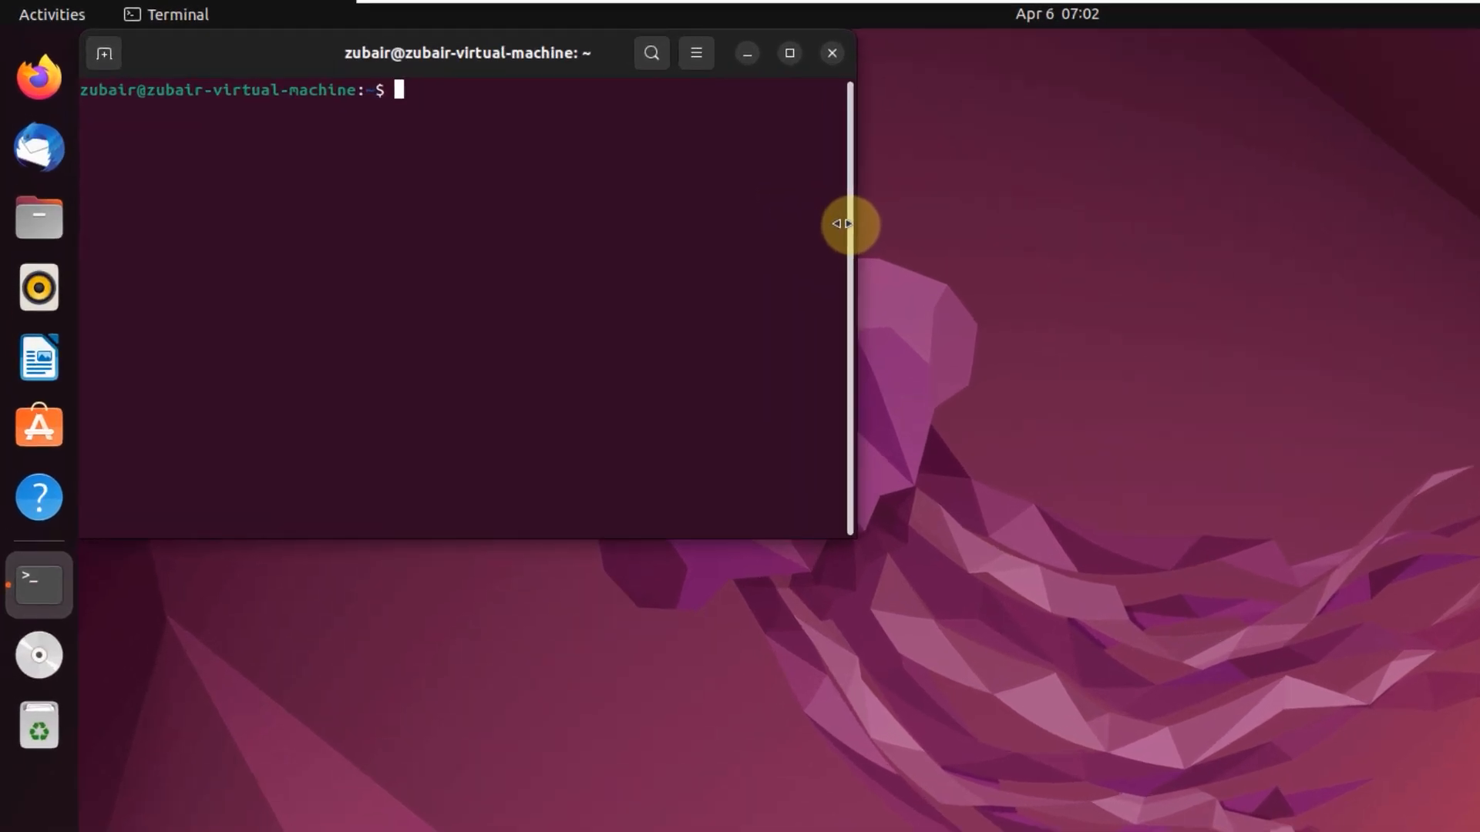
- Enter 'sudo apt install steam' at the terminal prompt
{"action": "type", "text": "sudo"}
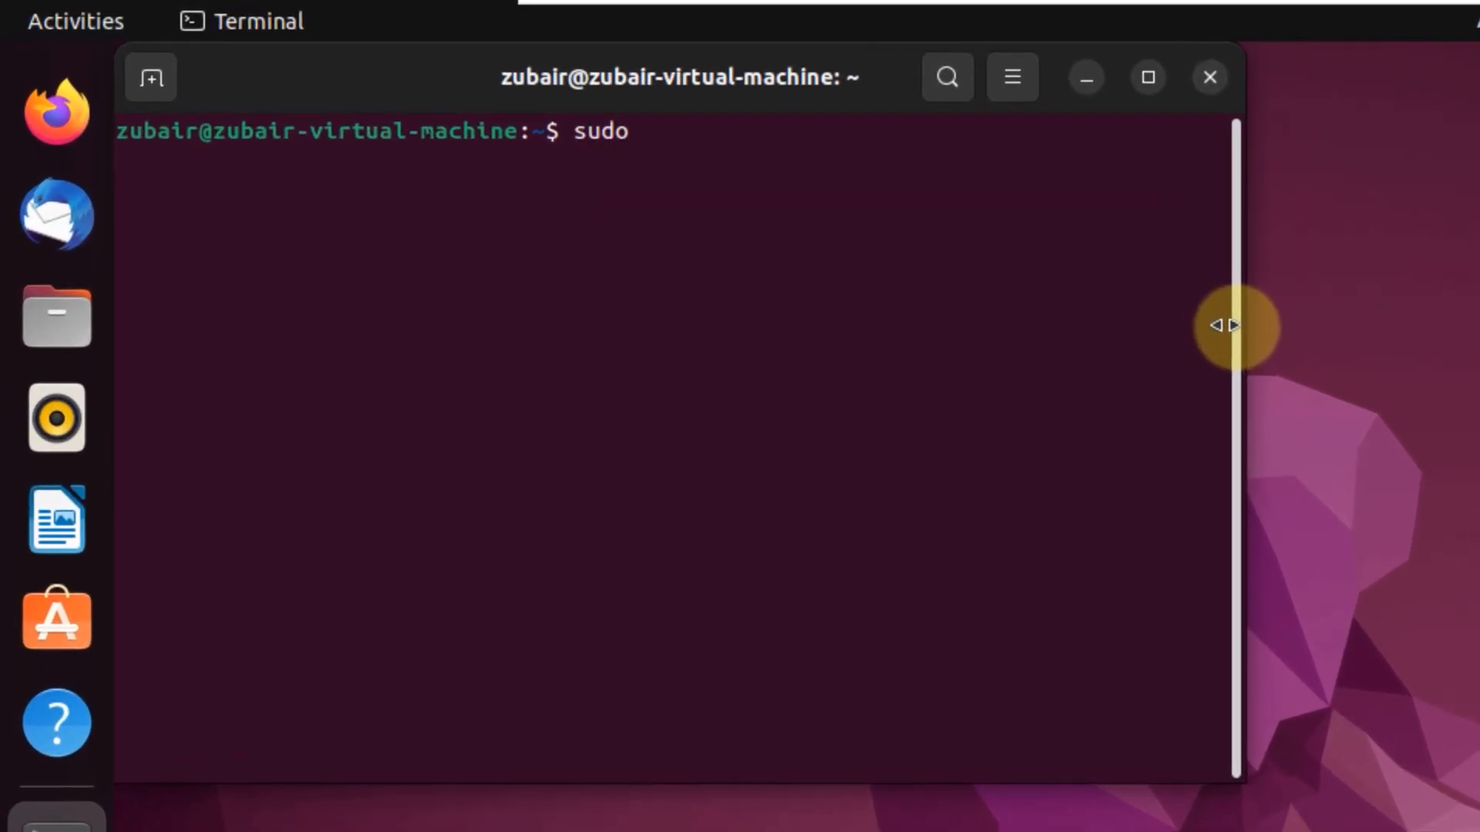
{"action": "type", "text": "apt install"}
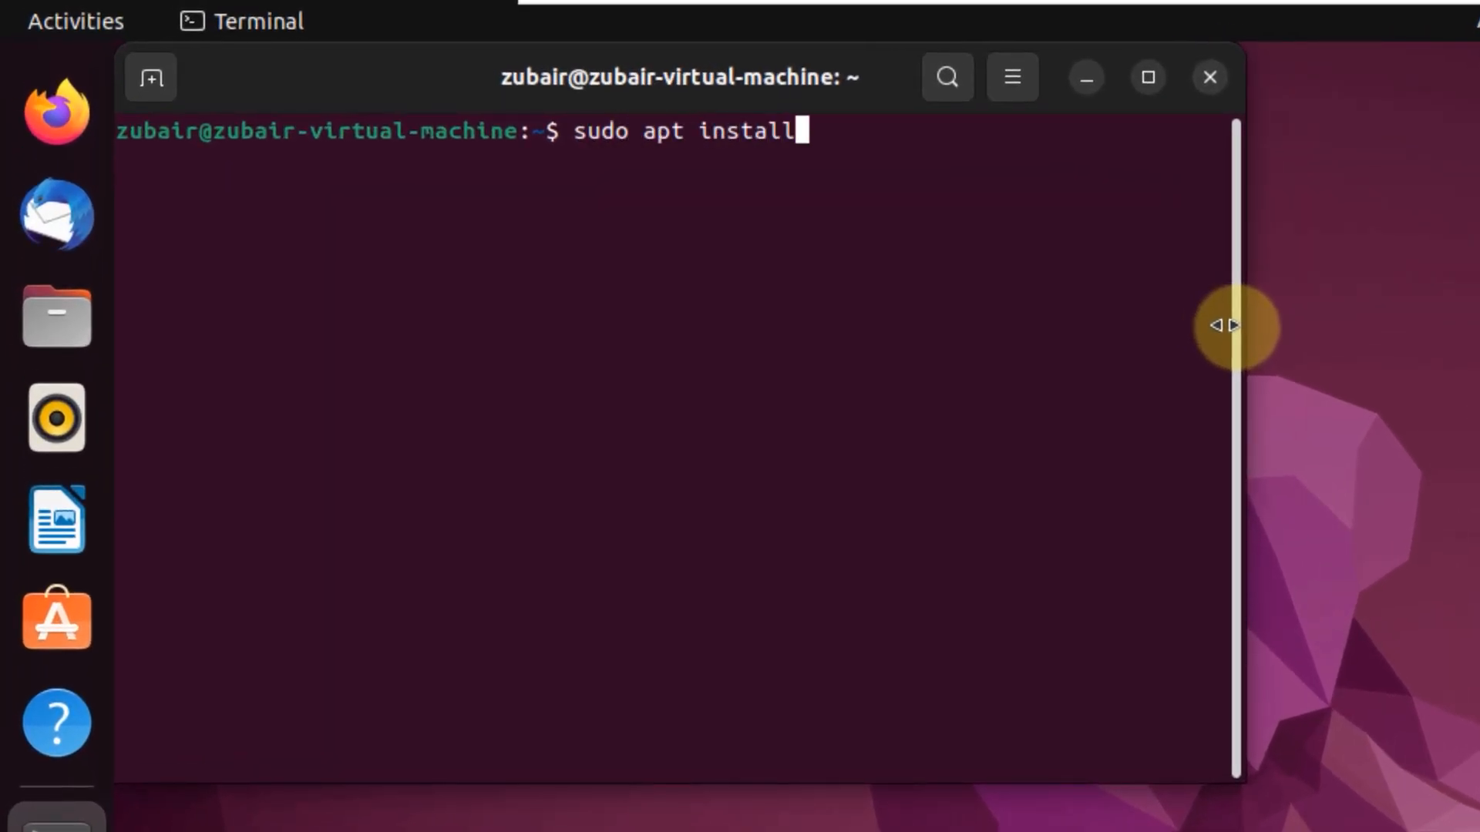
{"action": "type", "text": "steam"}
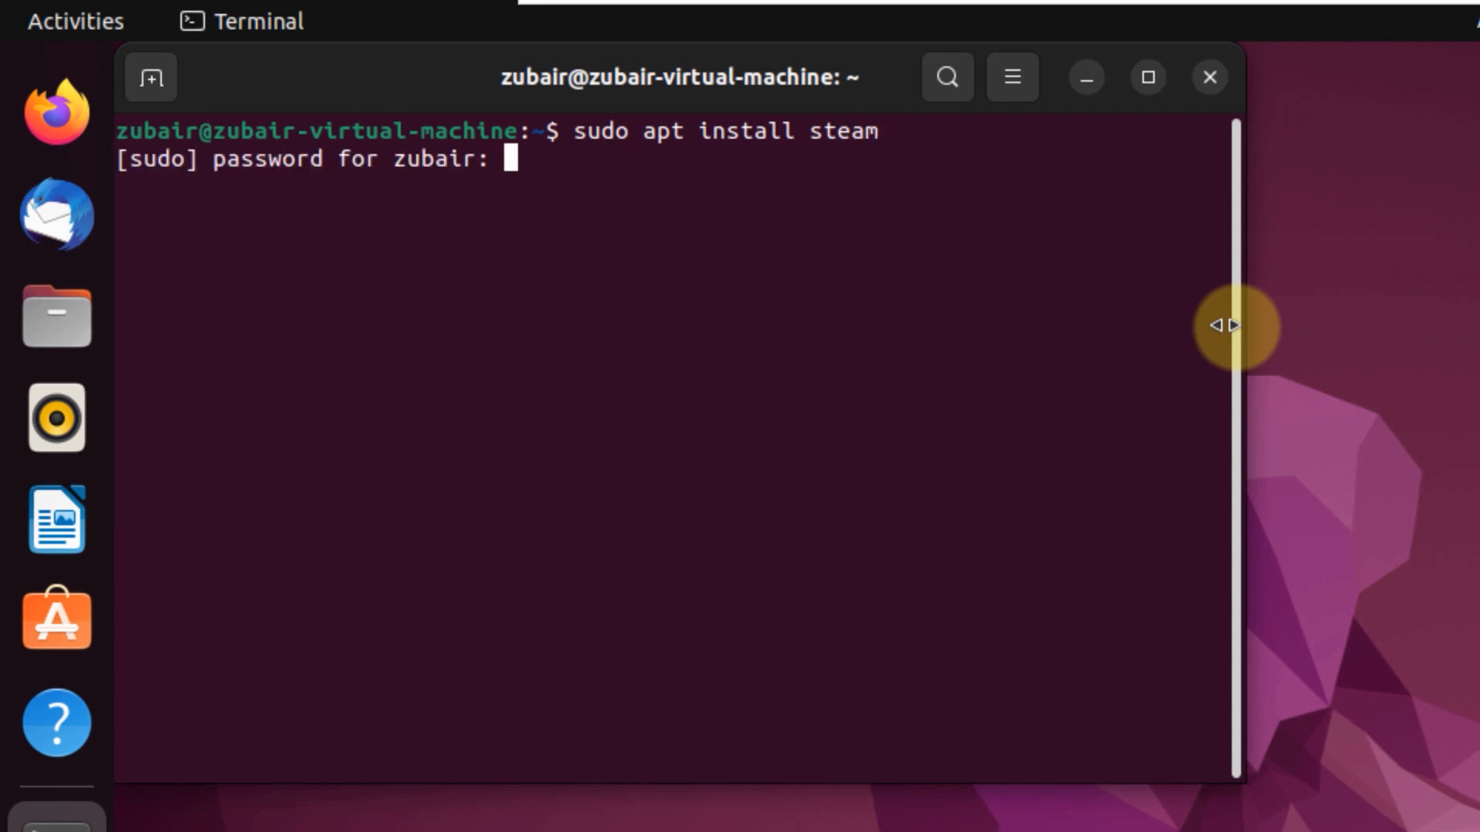
- Submit the sudo password and answer 'y' to download Steam's 135 packages
{"action": "key", "text": "Return"}
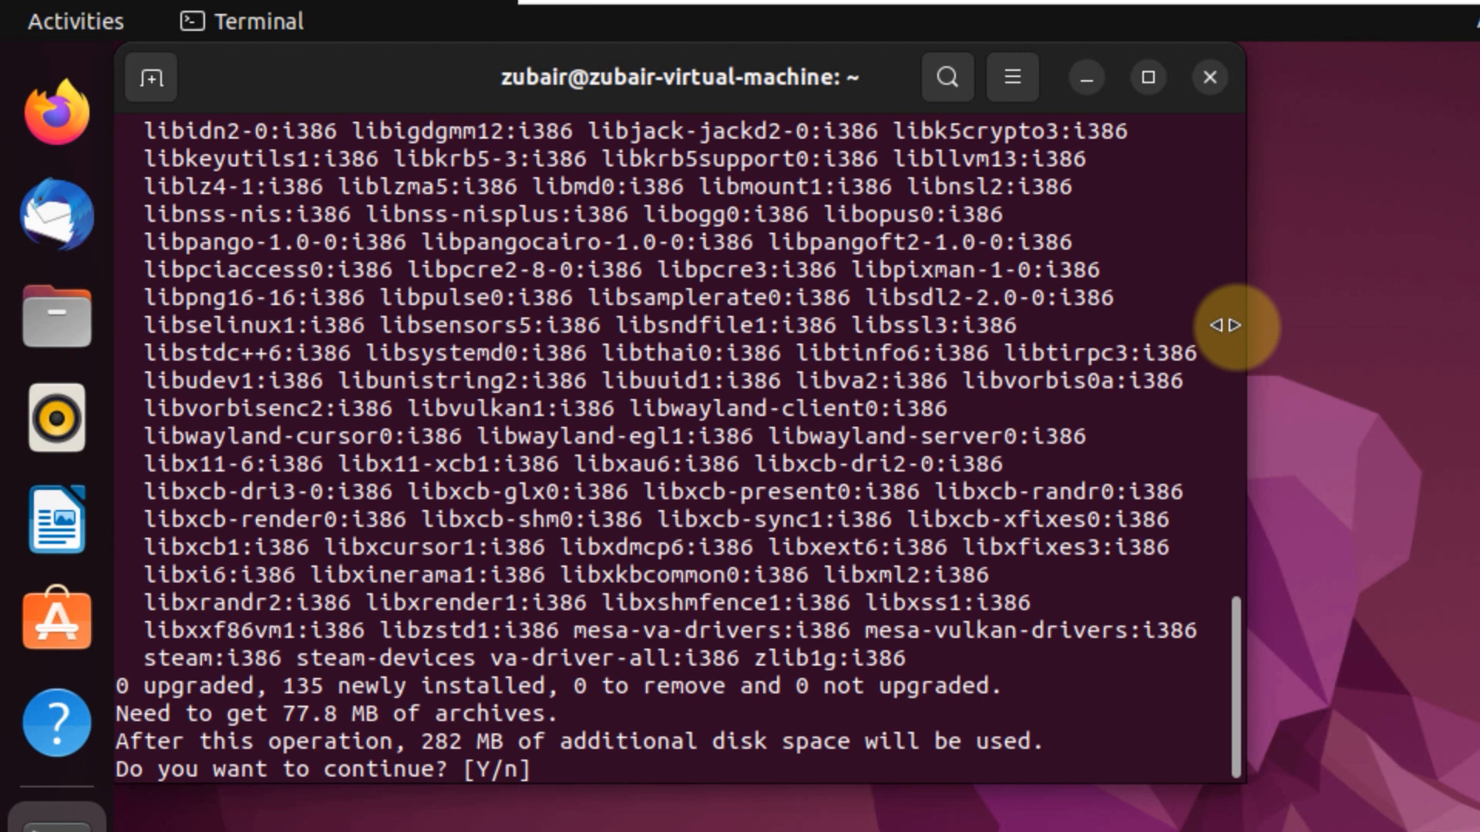
{"action": "type", "text": "y"}
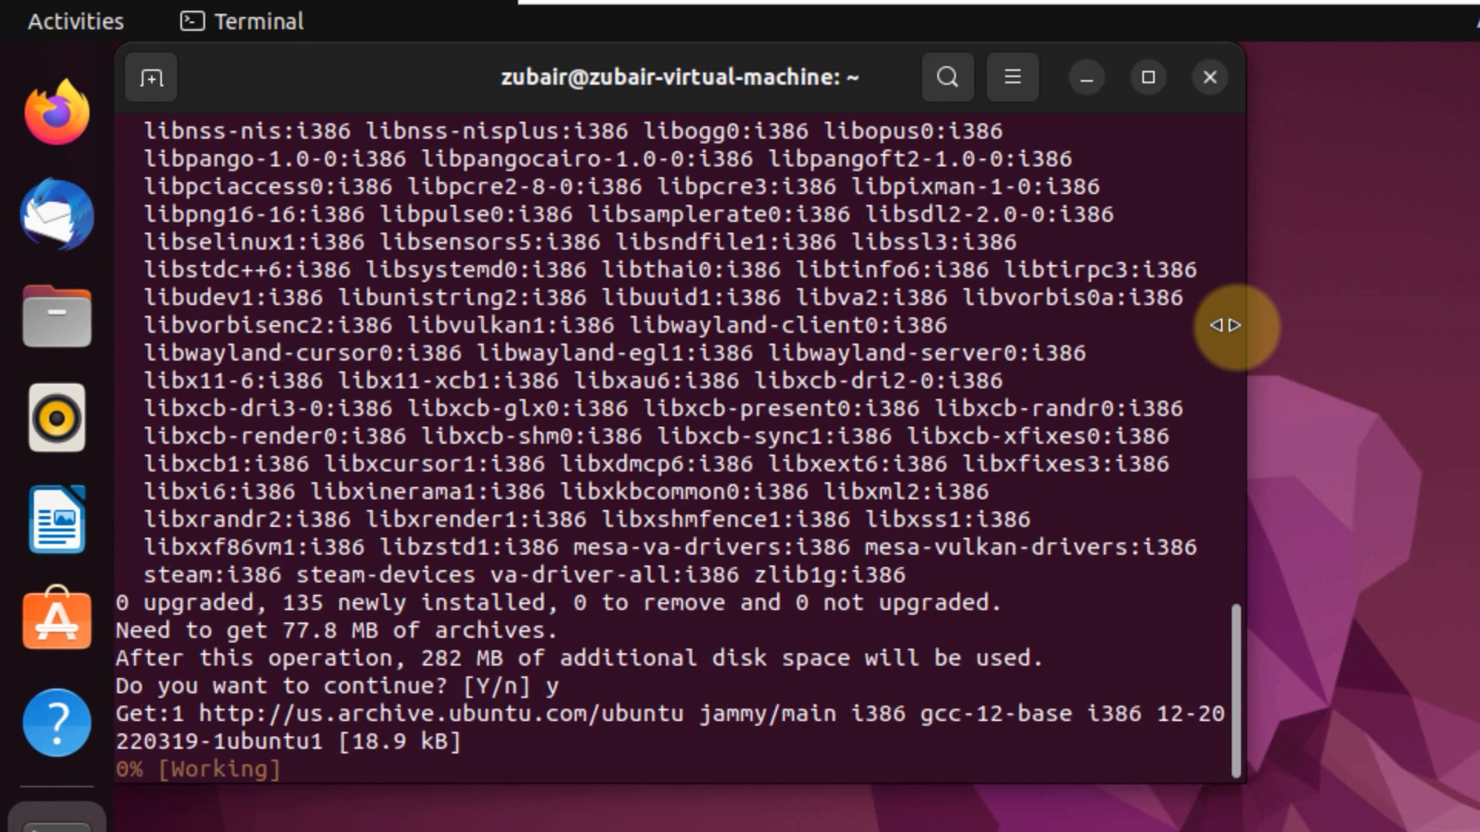